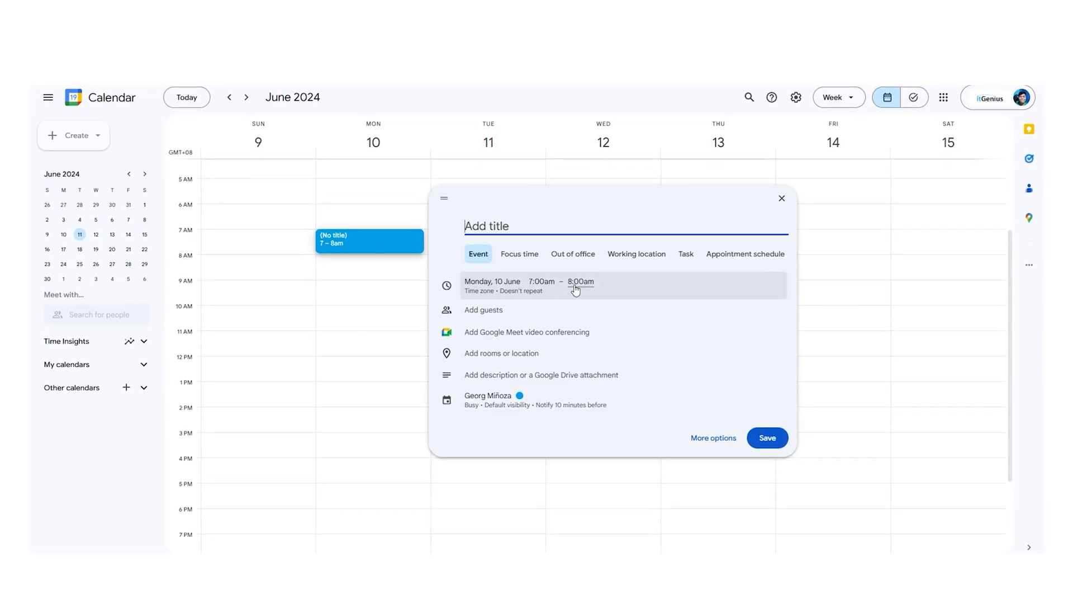
# Step: Expand the quick draft event's date options, then discard it without adding an entry
pyautogui.click(580, 285)
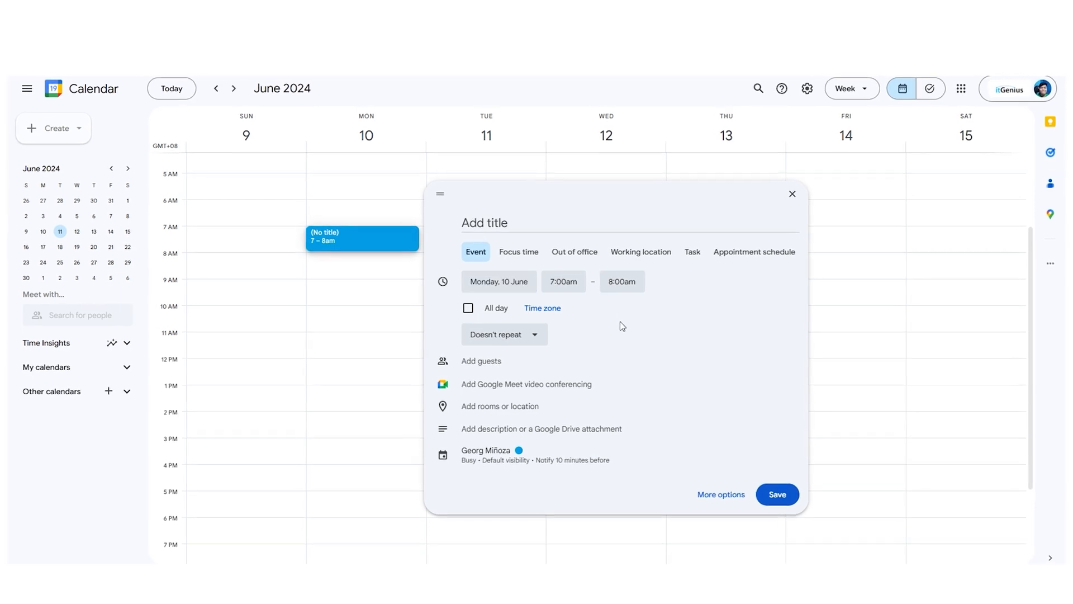
pyautogui.click(621, 282)
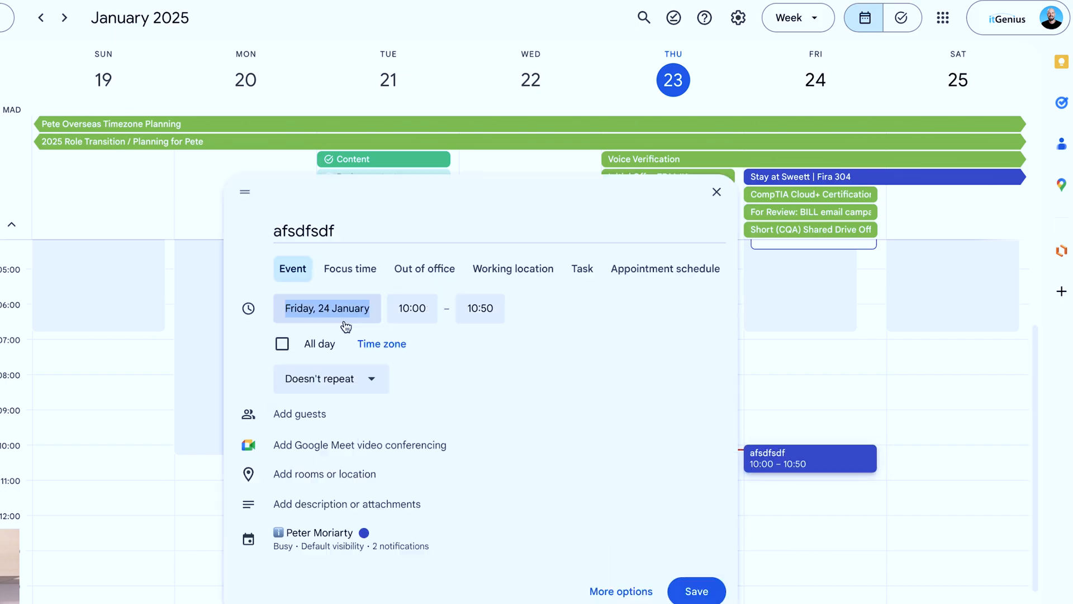
pyautogui.click(716, 191)
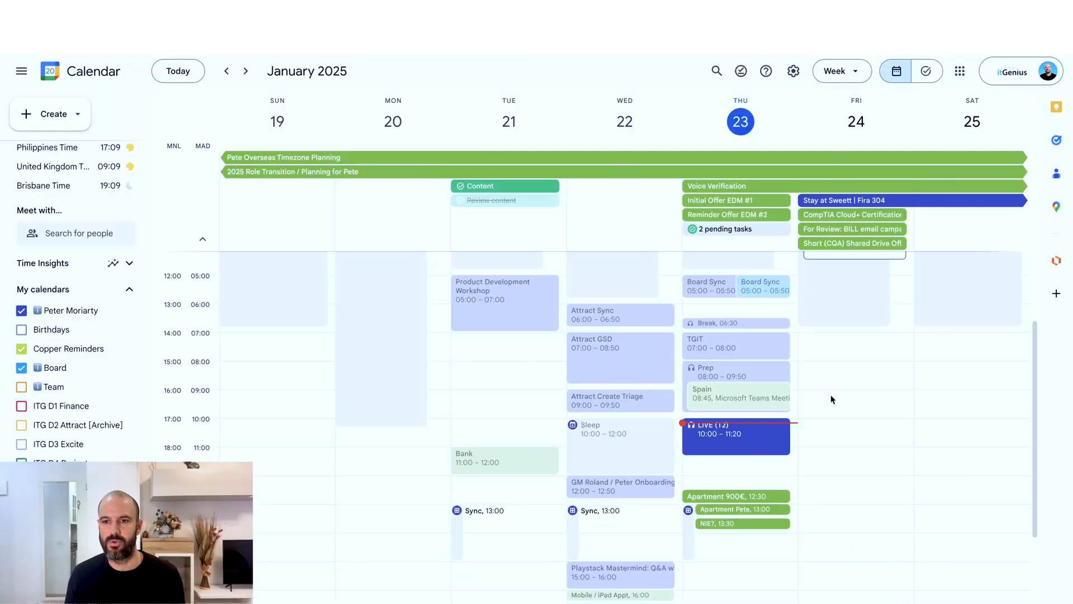
# Step: Add the D2 Attract Team group as guests of the Test event and show its members
pyautogui.click(852, 400)
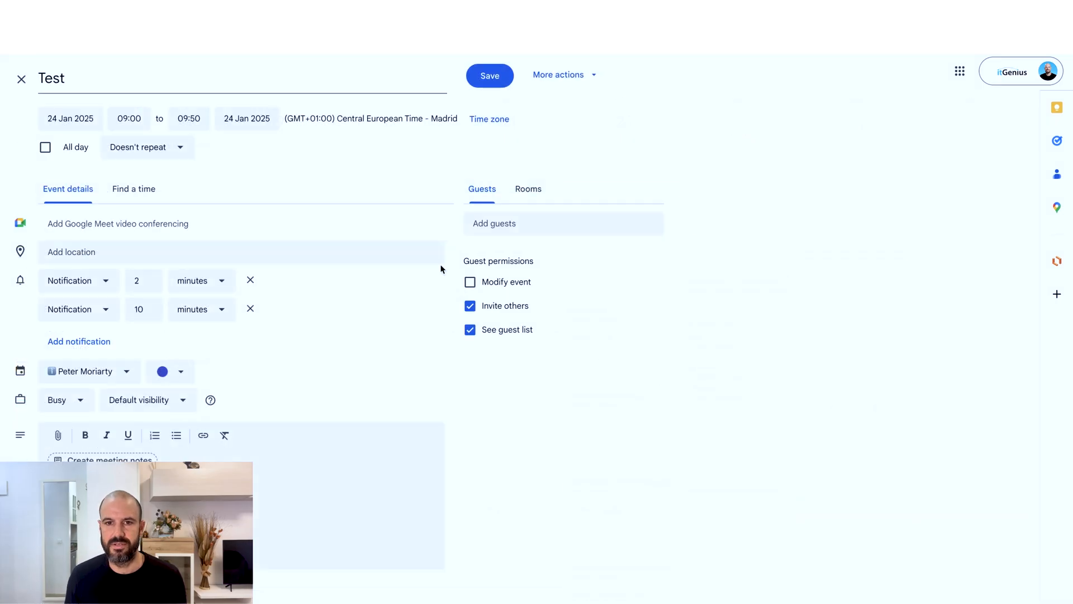
pyautogui.click(564, 223)
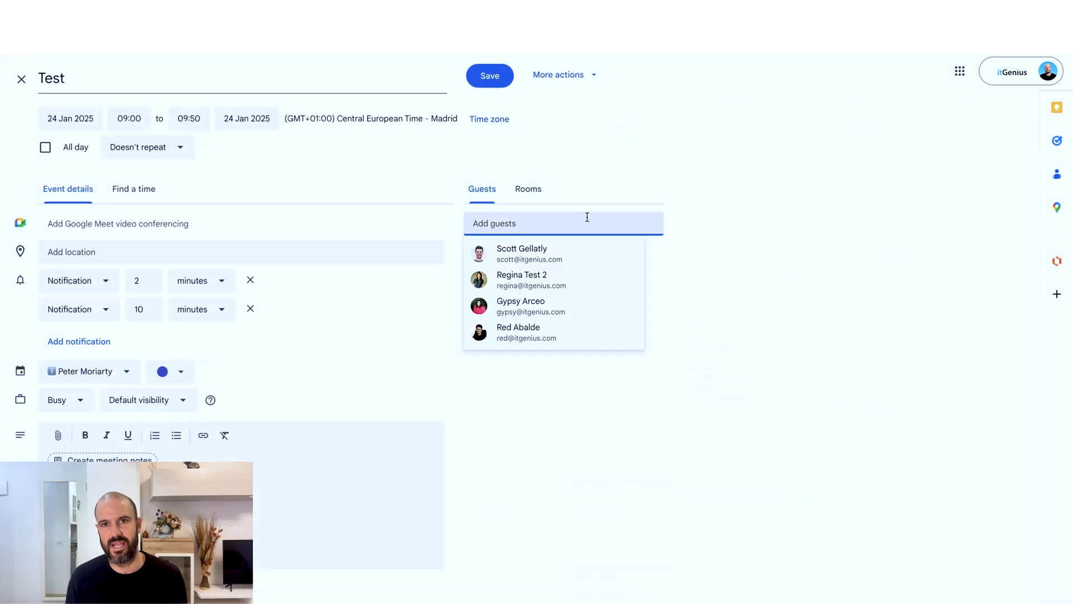
pyautogui.write('attr')
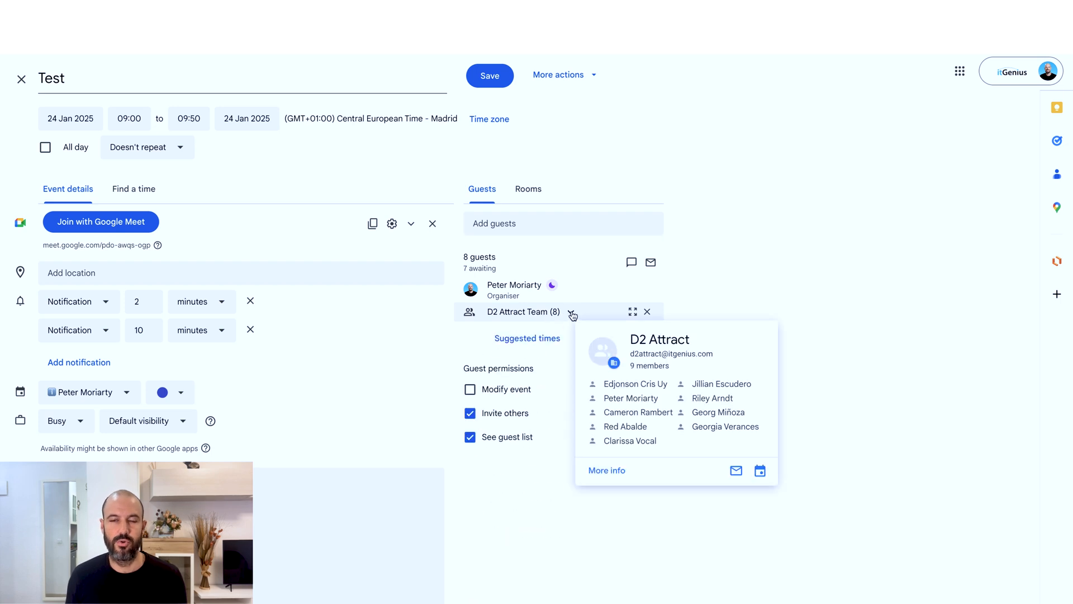
pyautogui.click(573, 312)
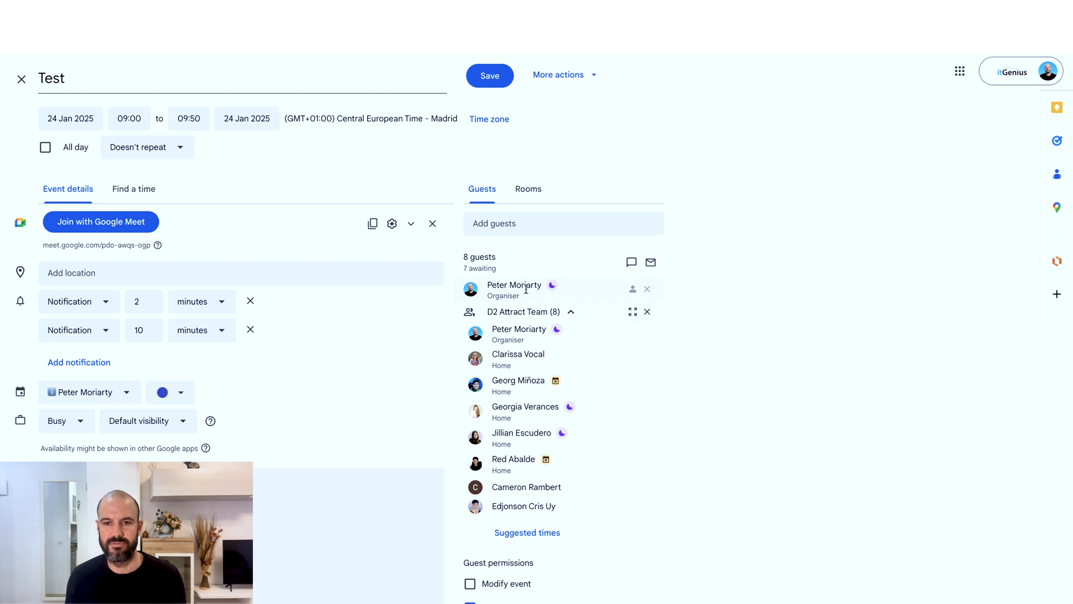
# Step: Make the Test event repeat weekly on Friday
pyautogui.click(148, 147)
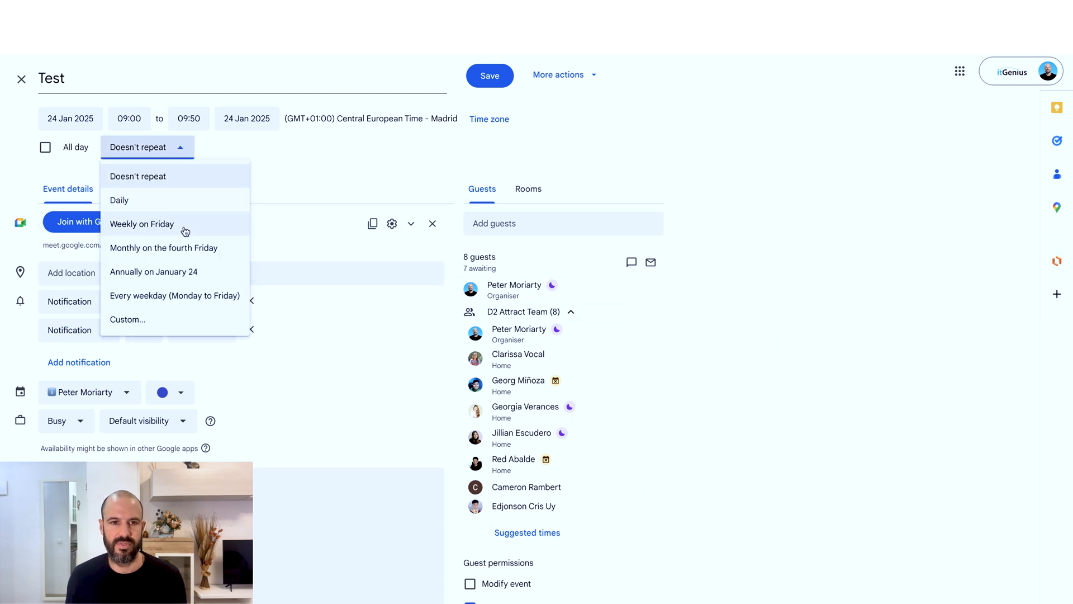
pyautogui.click(141, 223)
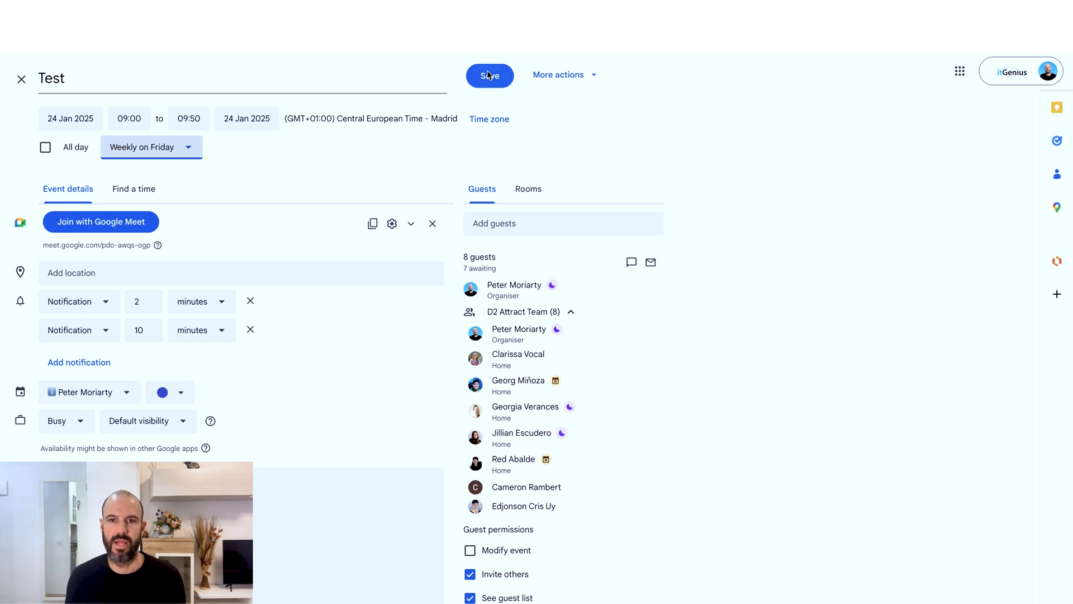
# Step: Save the weekly Test event choosing not to email the guests
pyautogui.click(490, 76)
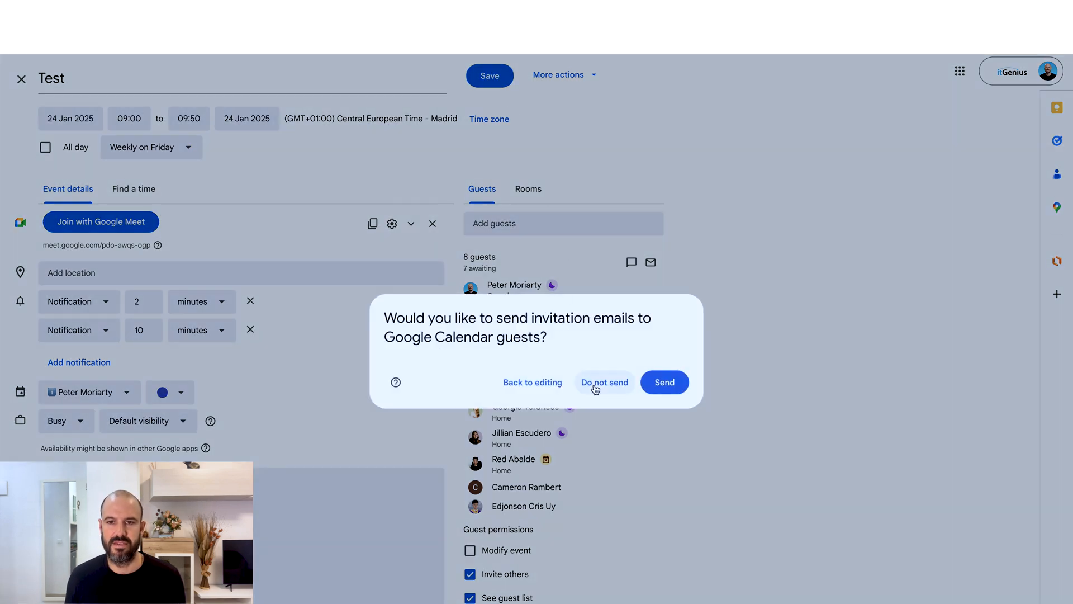
pyautogui.click(604, 383)
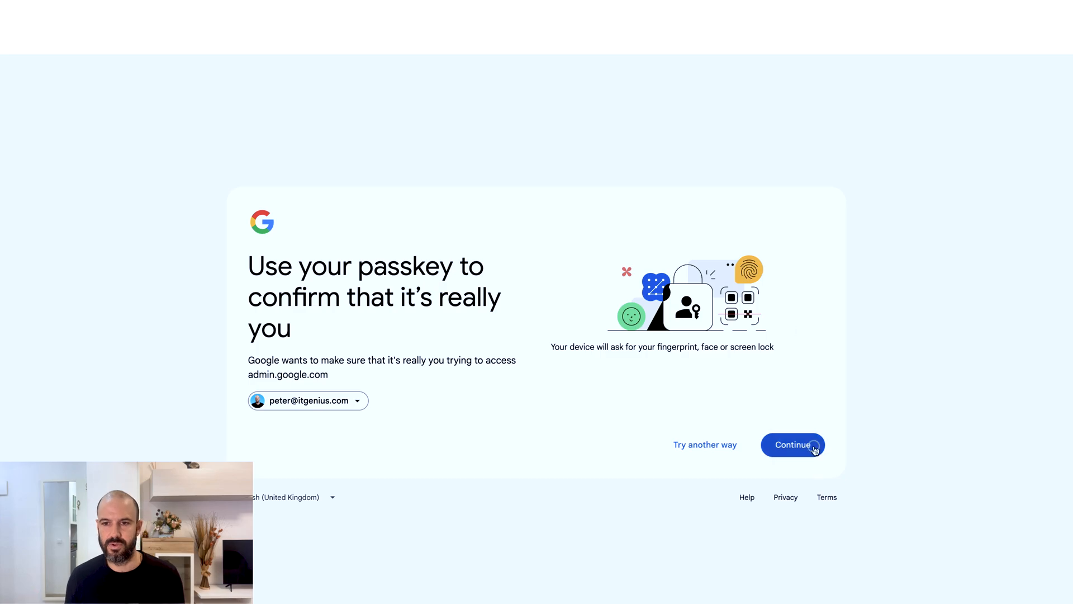
# Step: Pass the passkey identity check and view the Groups directory in Admin console
pyautogui.click(792, 445)
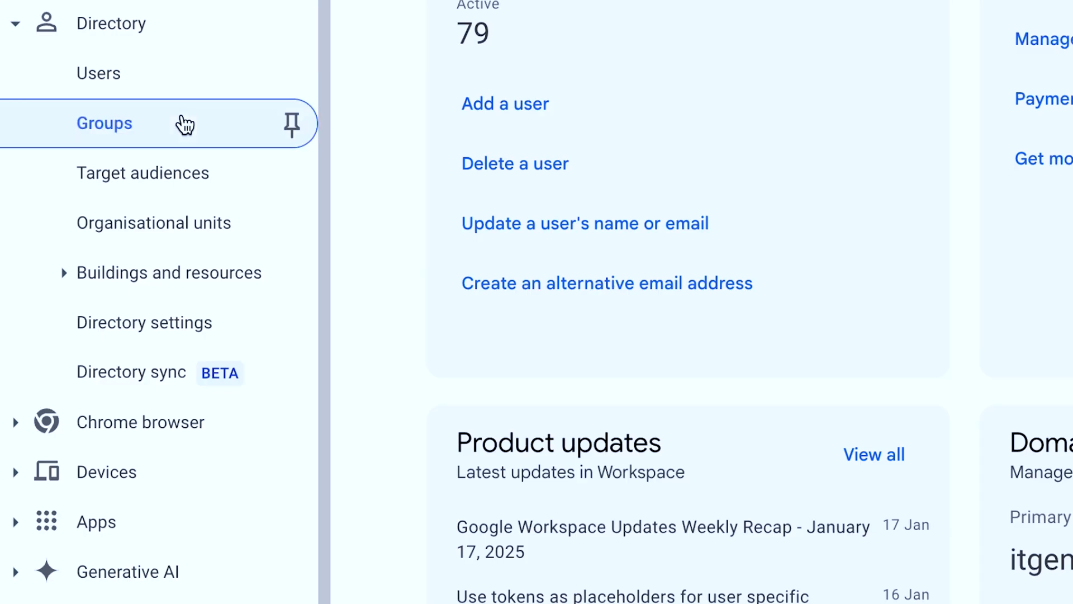
pyautogui.click(104, 123)
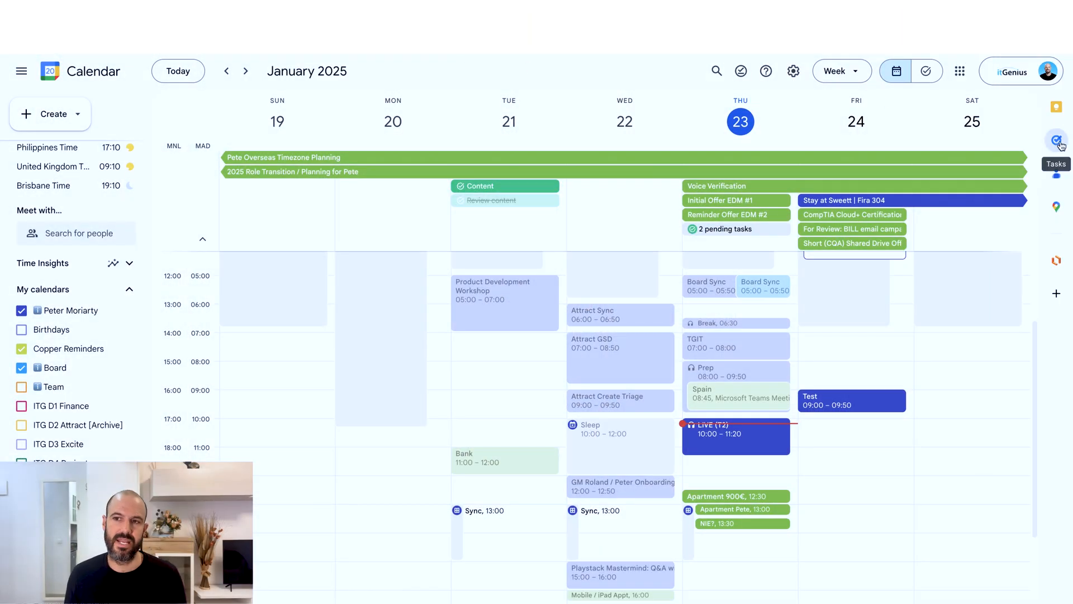
# Step: Create the '2nd list' task list in the full tasks view and return to the week calendar
pyautogui.click(1057, 139)
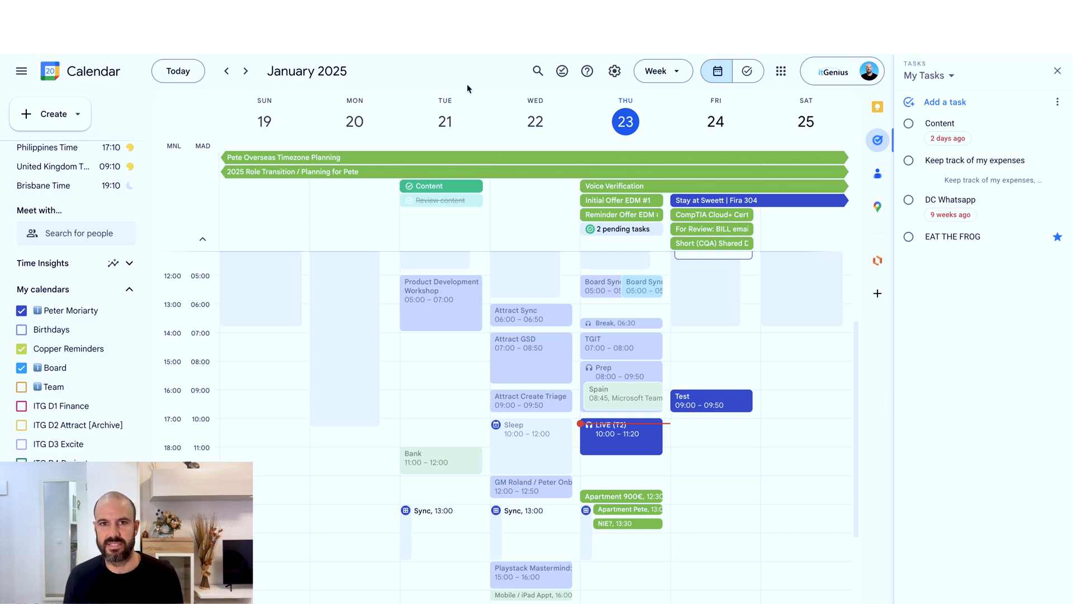
pyautogui.moveTo(749, 72)
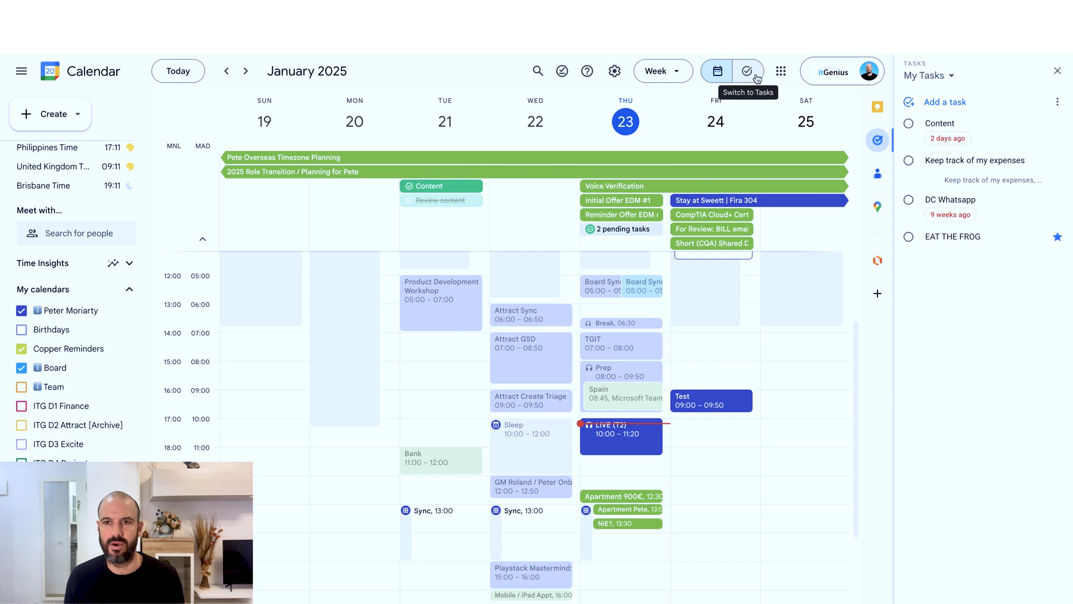
pyautogui.click(747, 70)
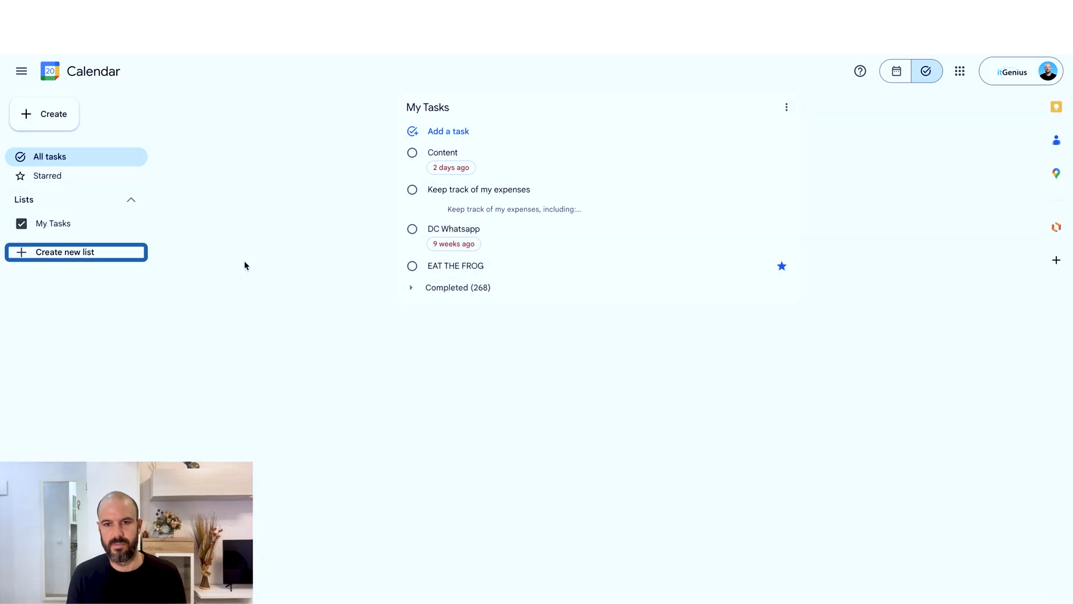
pyautogui.click(76, 252)
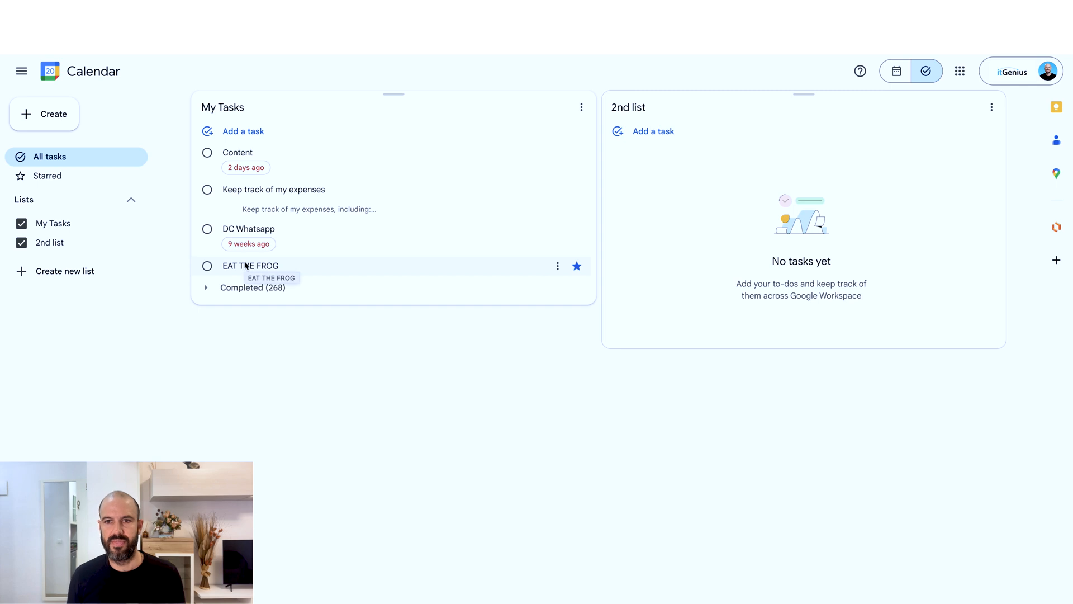
pyautogui.moveTo(906, 195)
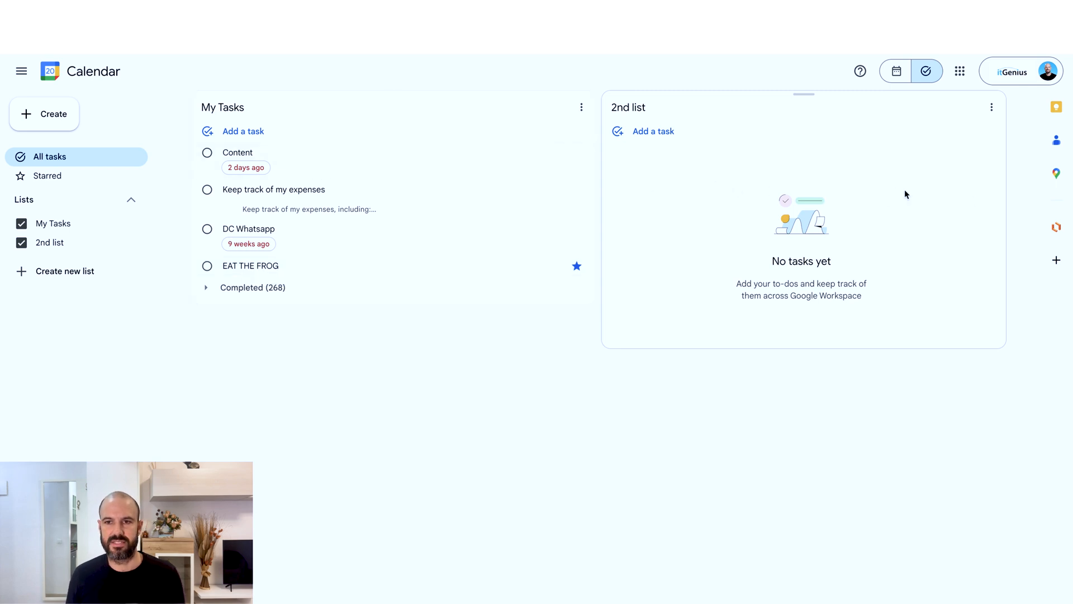
pyautogui.click(896, 71)
pyautogui.write('Here is a task')
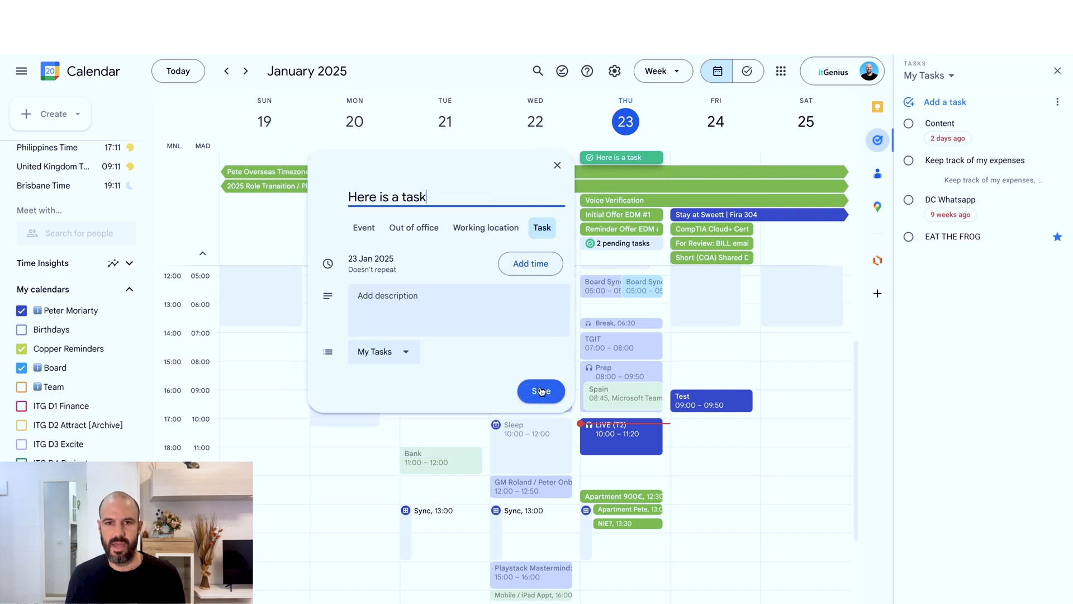
# Step: Save 'Here is a task' for Thursday 23 January and check its details card
pyautogui.click(541, 391)
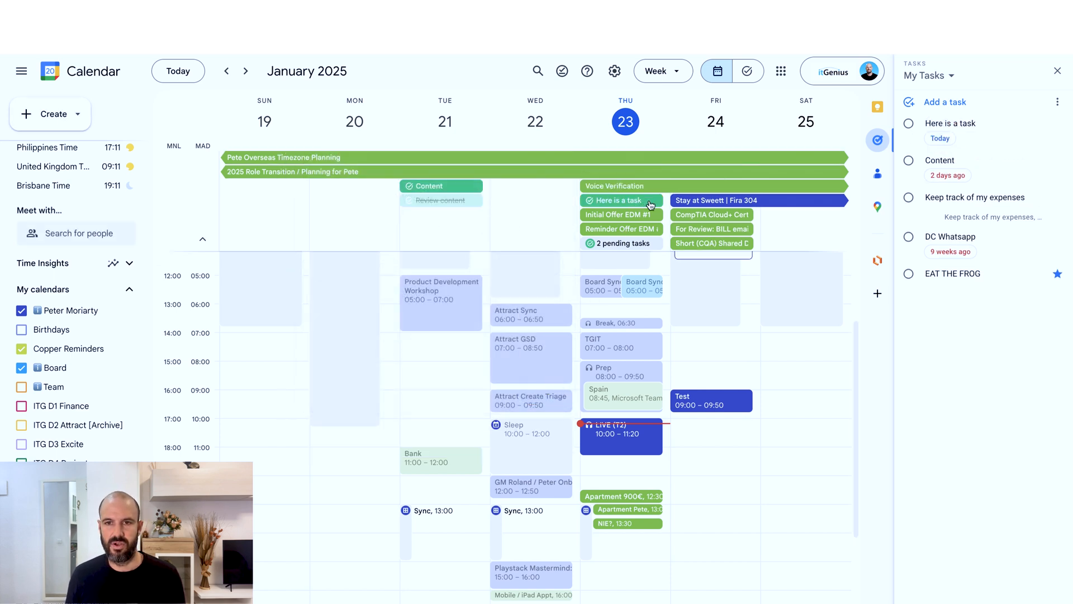
pyautogui.click(619, 200)
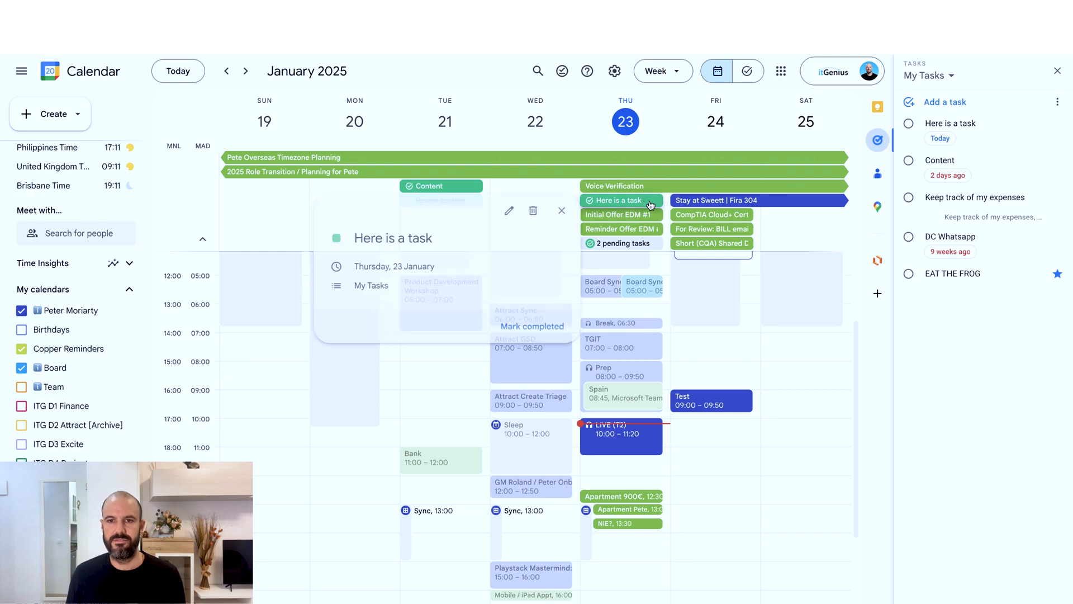
pyautogui.click(454, 257)
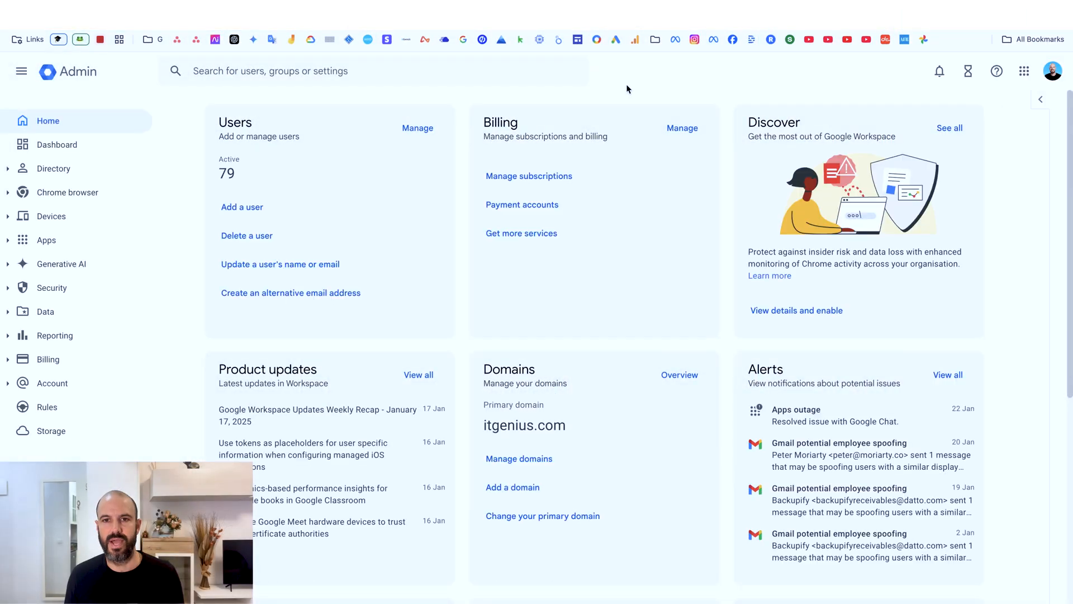
pyautogui.moveTo(642, 89)
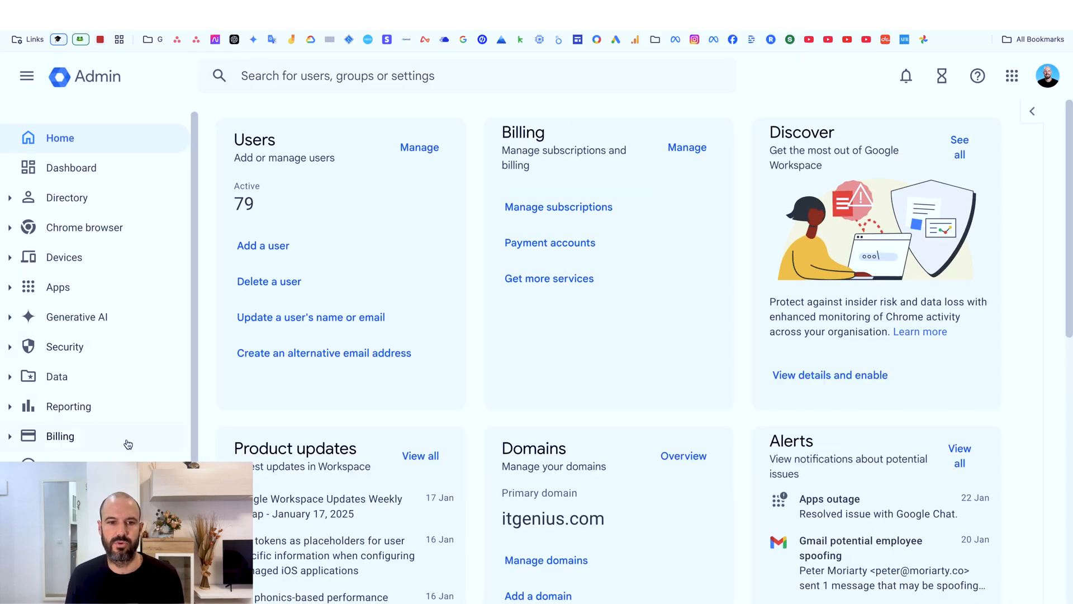
# Step: Navigate the Admin sidebar to Security > 2-Step Verification for itGenius Australia
pyautogui.click(61, 436)
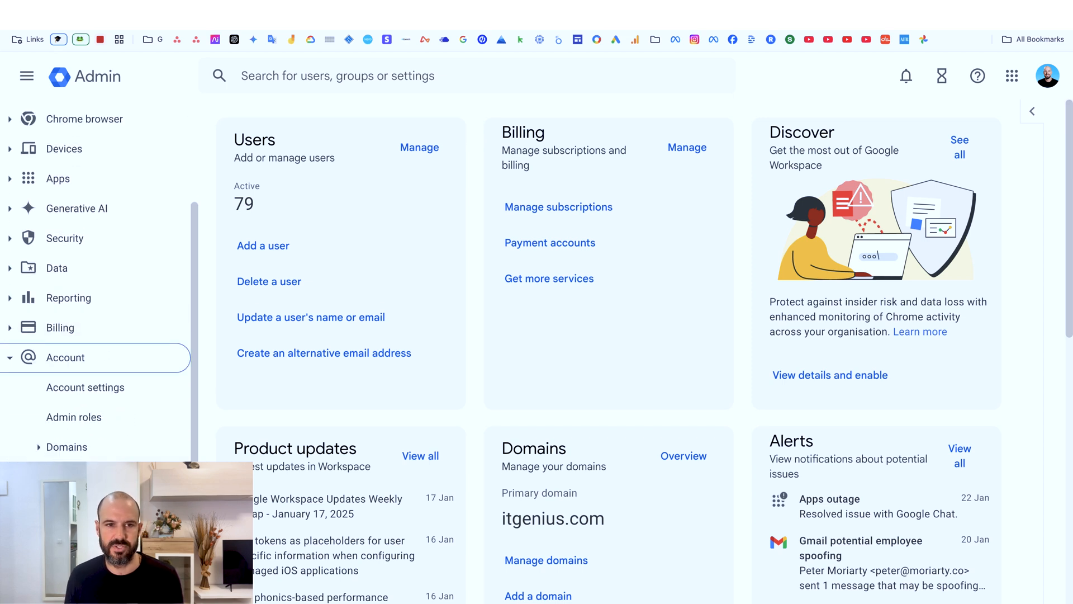
pyautogui.click(65, 238)
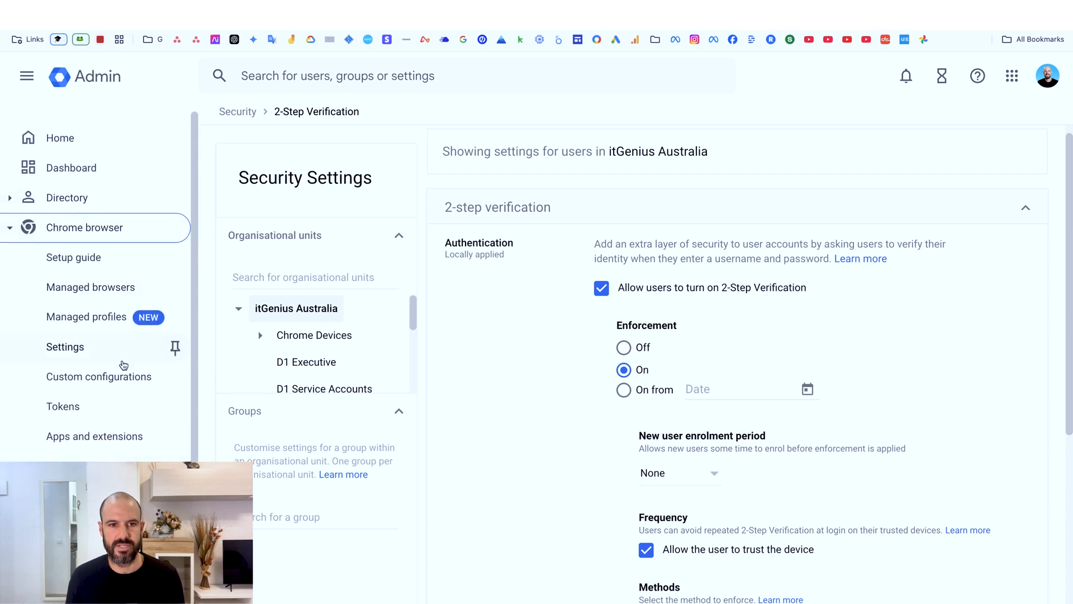
# Step: Find the Managed bookmarks policy in Chrome browser settings and list the browser's Links folder
pyautogui.click(65, 347)
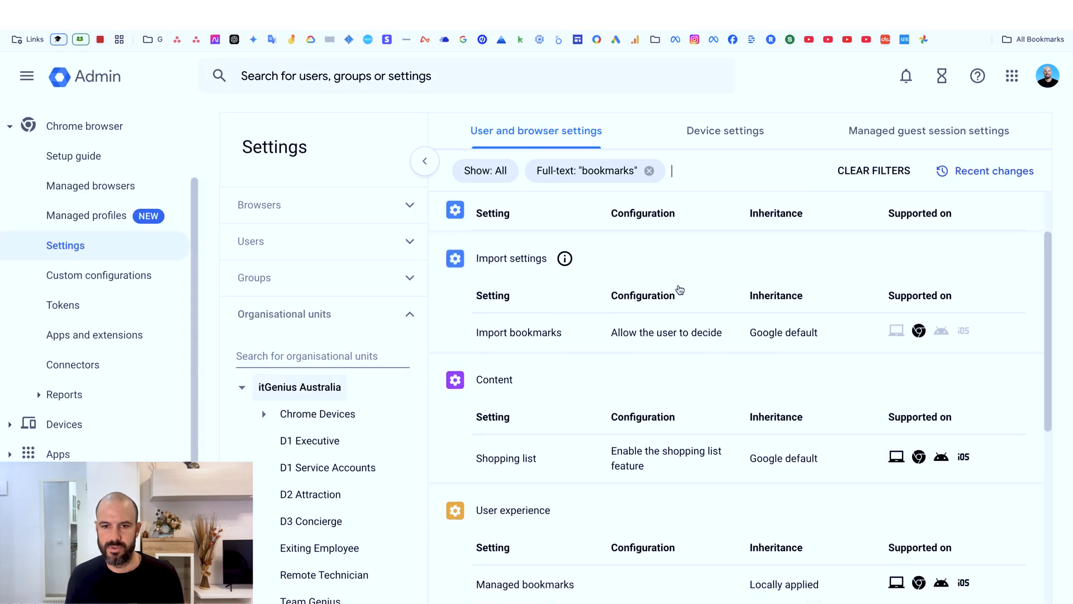
pyautogui.scroll(-3)
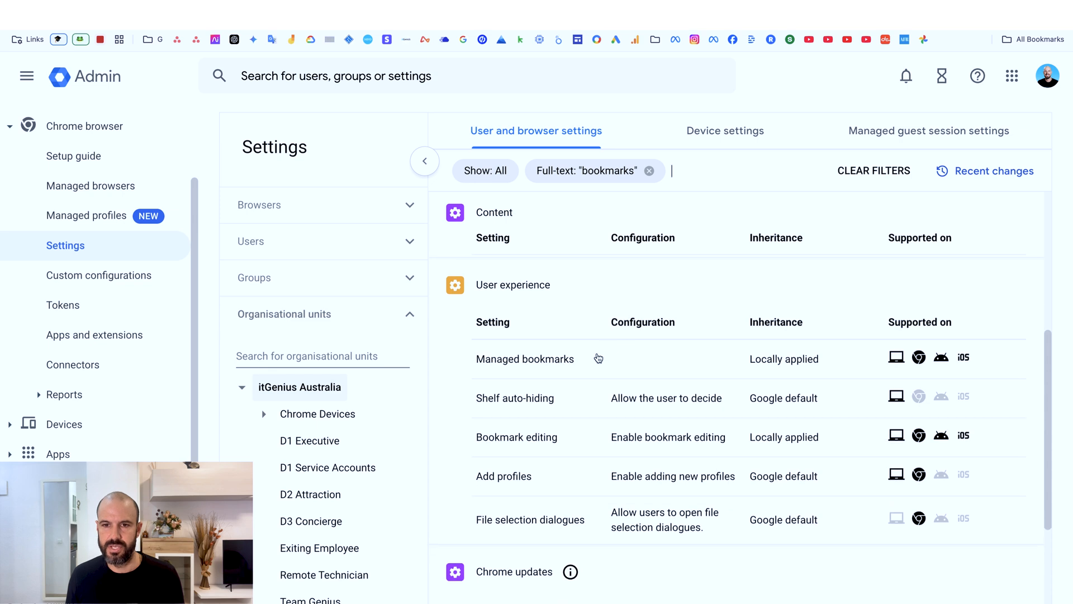
pyautogui.moveTo(620, 367)
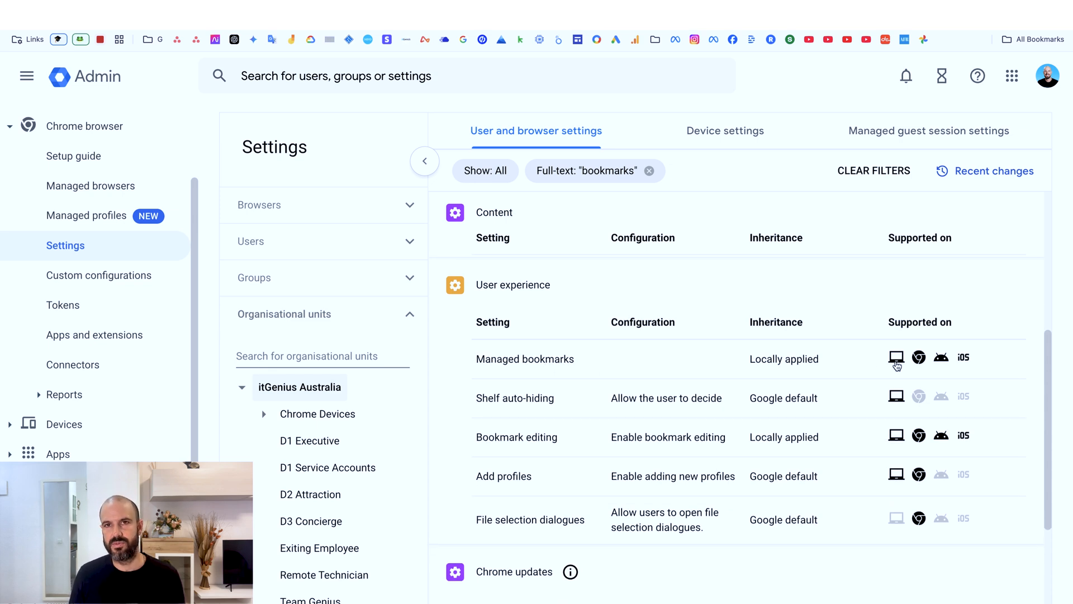
pyautogui.moveTo(919, 358)
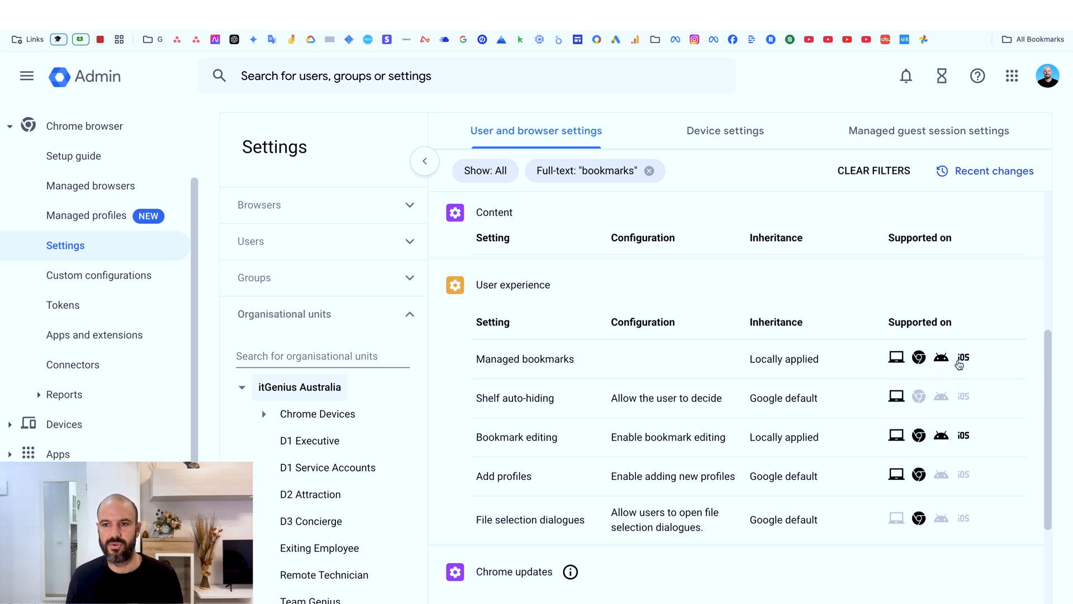
pyautogui.moveTo(963, 358)
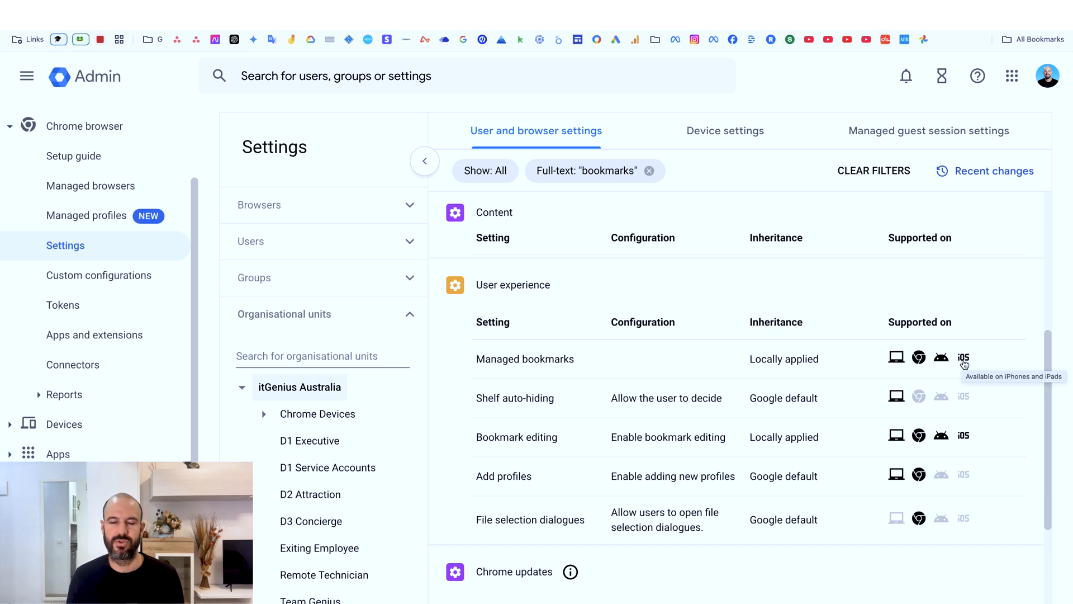
pyautogui.click(526, 359)
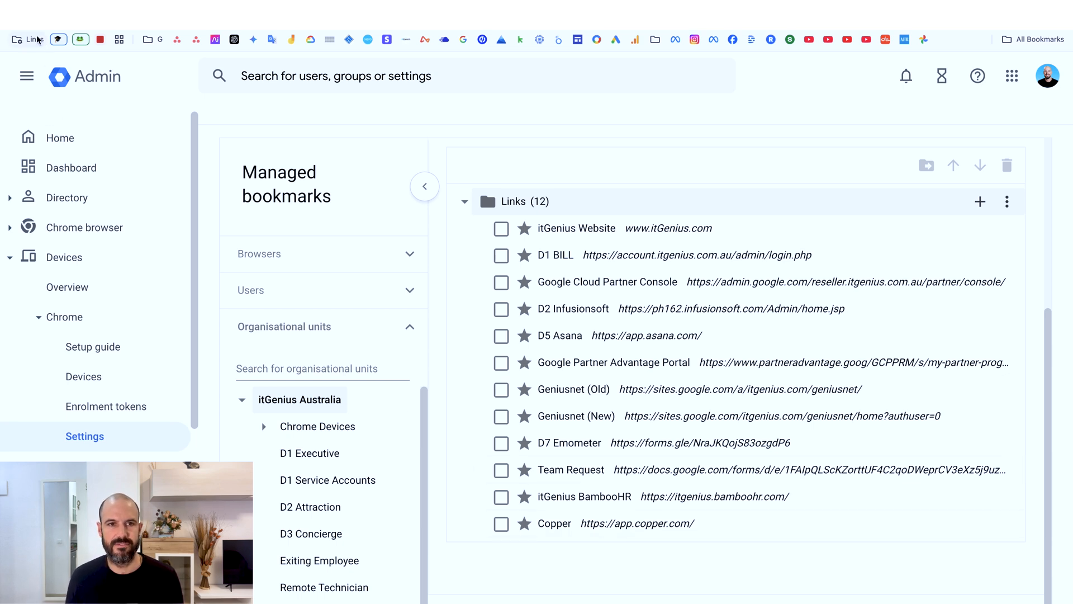
pyautogui.click(29, 39)
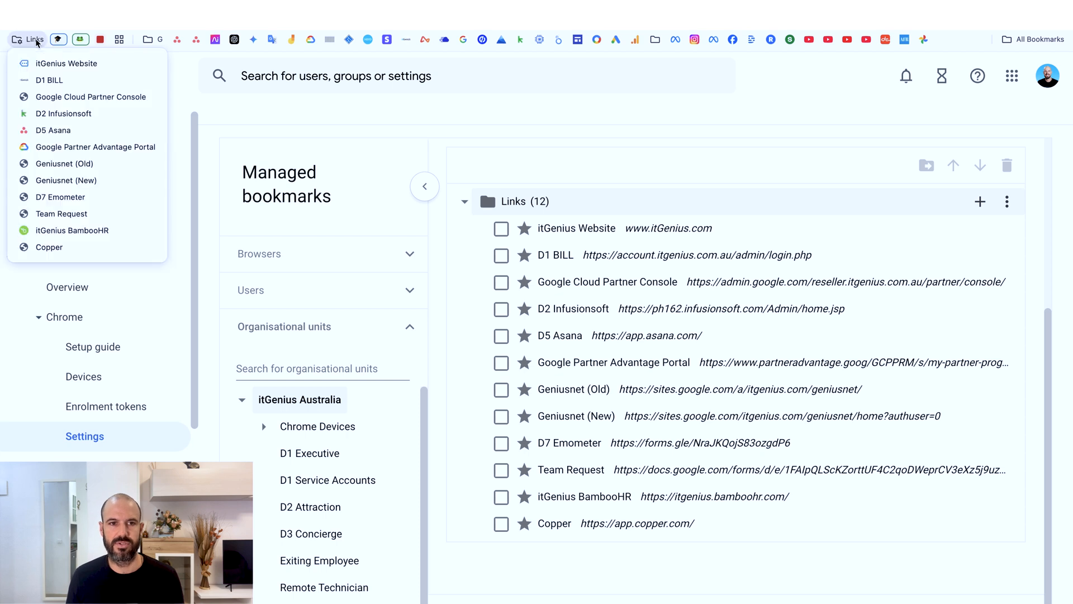
pyautogui.moveTo(119, 250)
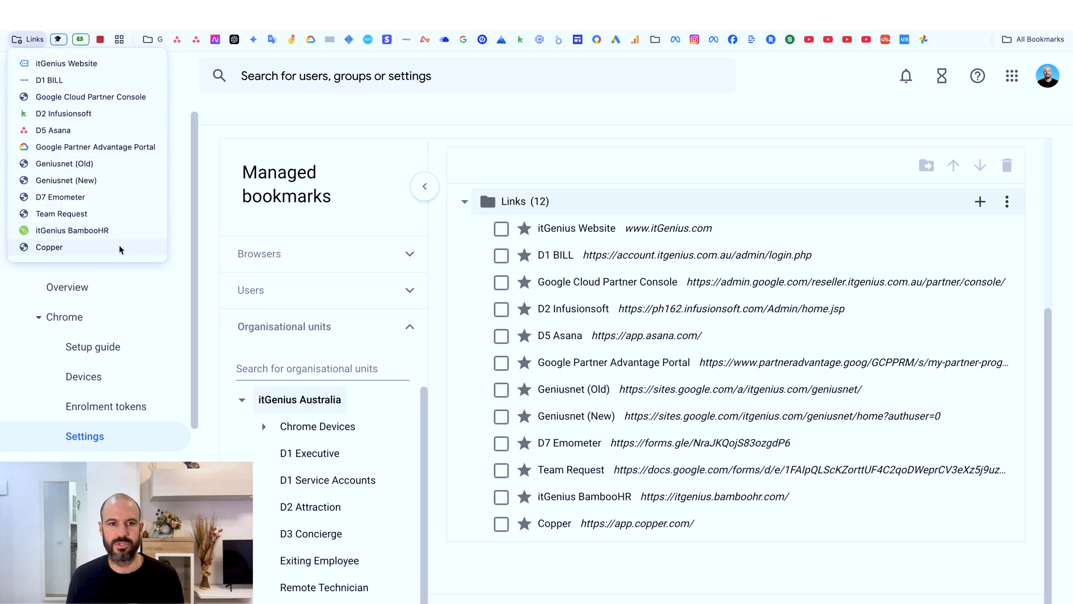